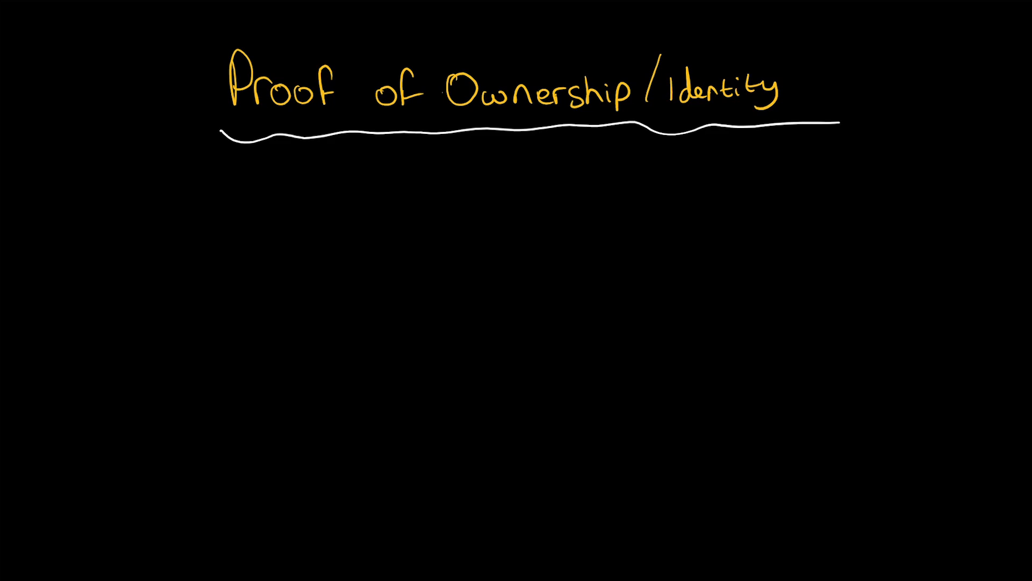
# - Handwrite the orange bullet 'Cannot be altered or counterfeited (Immutable)' under the heading
pyautogui.moveTo(149, 257); pyautogui.dragTo(187, 256)
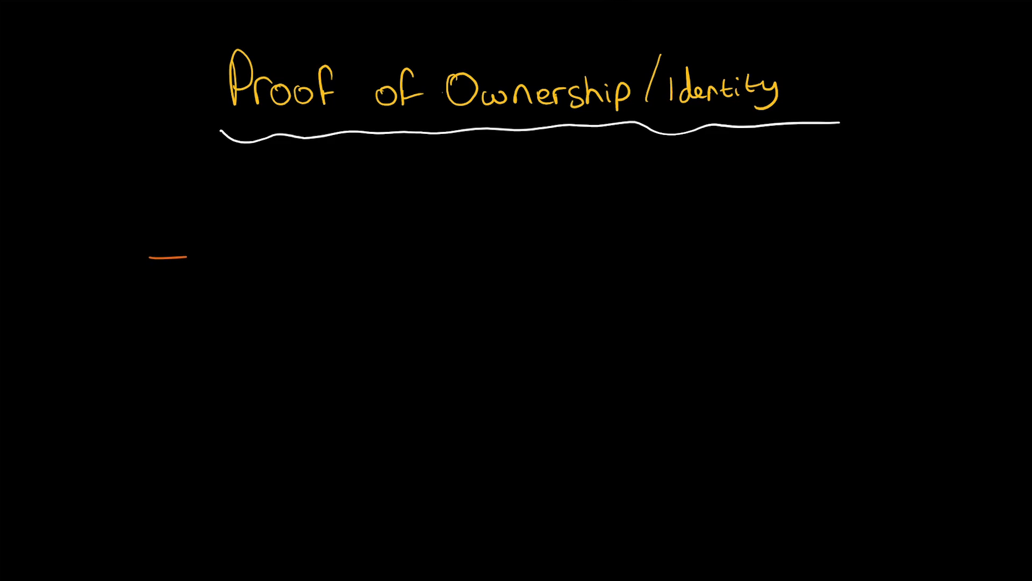
pyautogui.write('Cano')
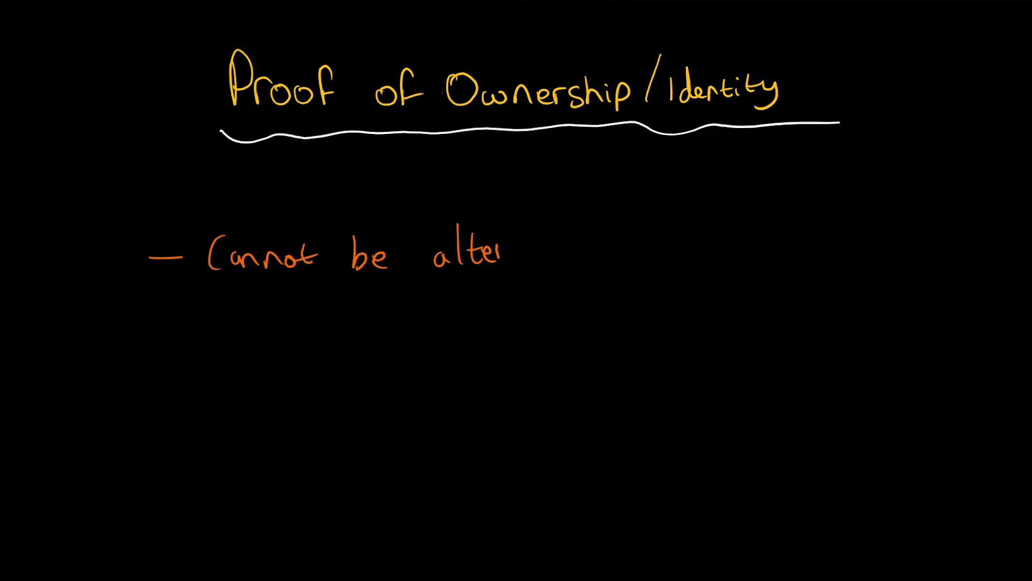
pyautogui.write('ed or')
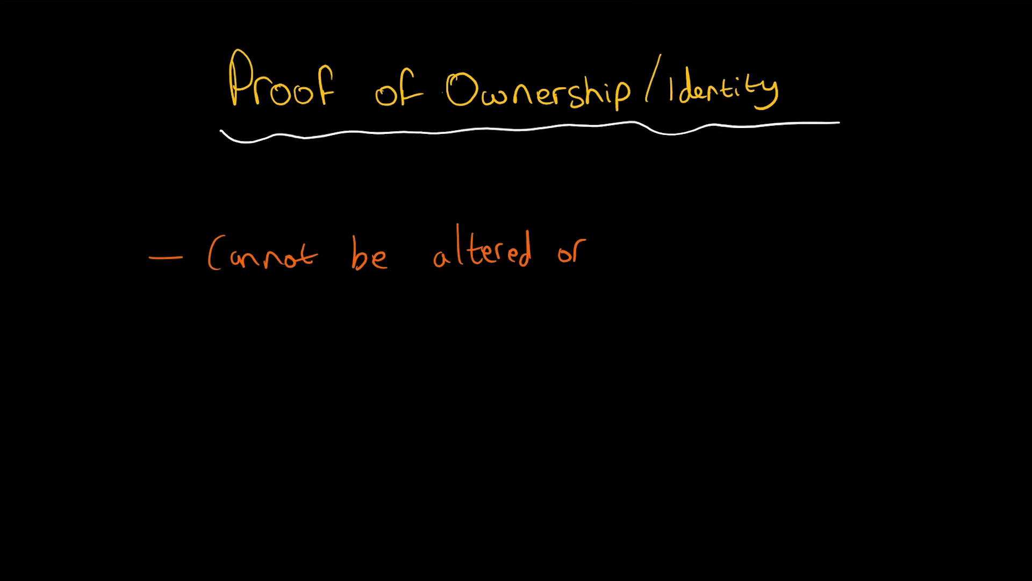
pyautogui.write('counto')
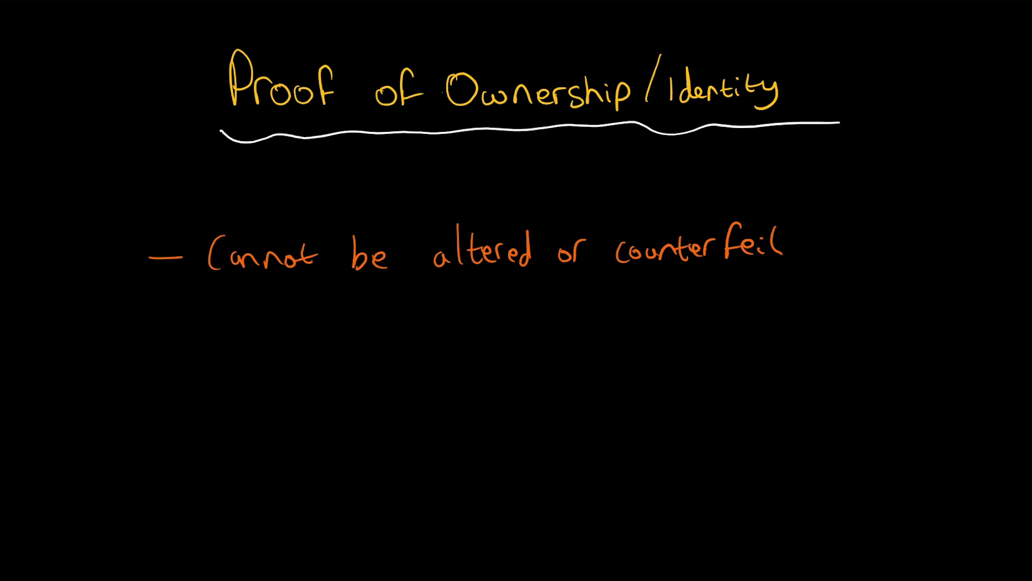
pyautogui.write('ed')
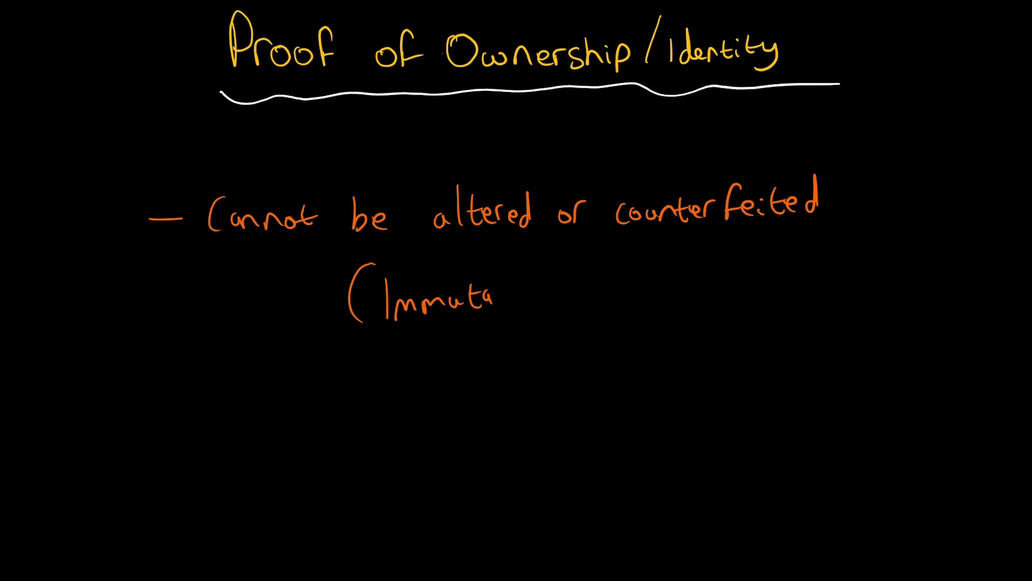
pyautogui.write('ble)')
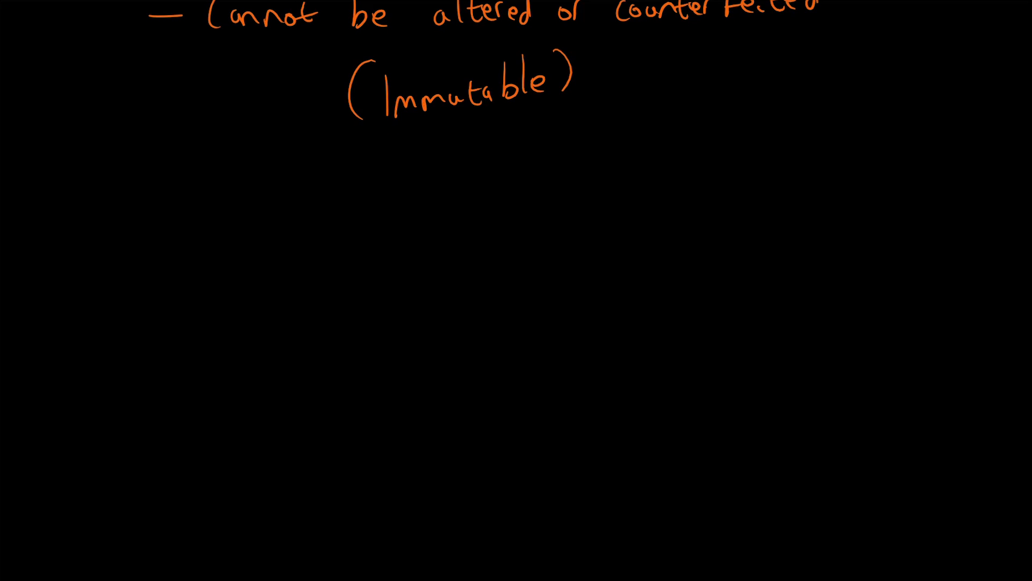
# - Handwrite the pink example 'Selling (rare pair of shoes)' below the orange point
pyautogui.scroll(3)
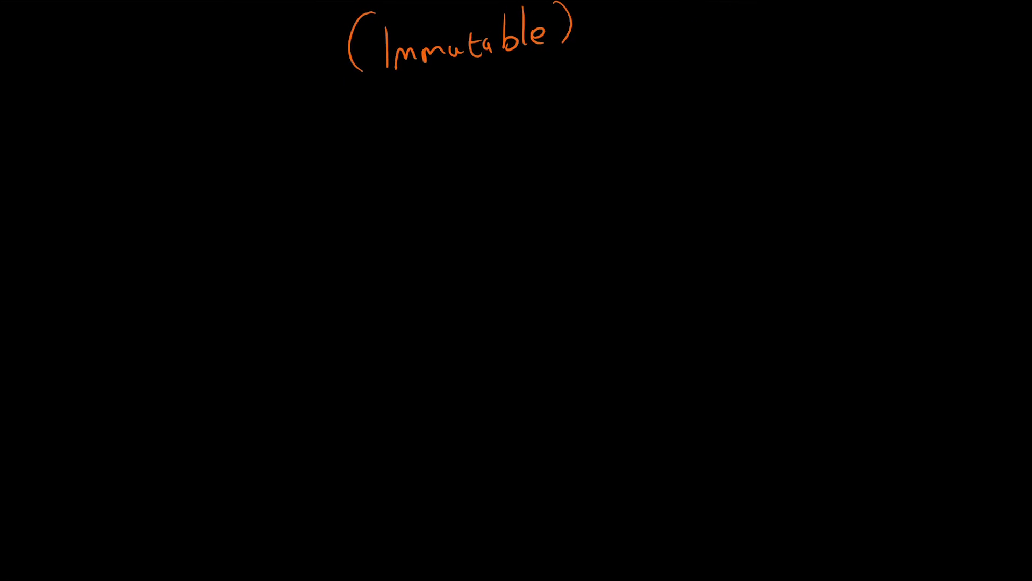
pyautogui.moveTo(149, 195); pyautogui.dragTo(148, 254)
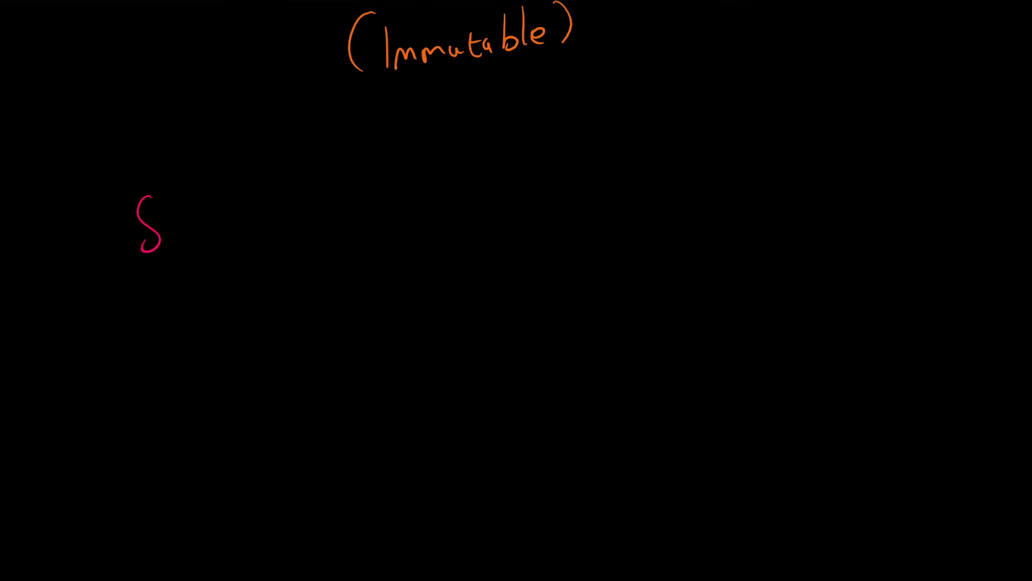
pyautogui.write('Selling')
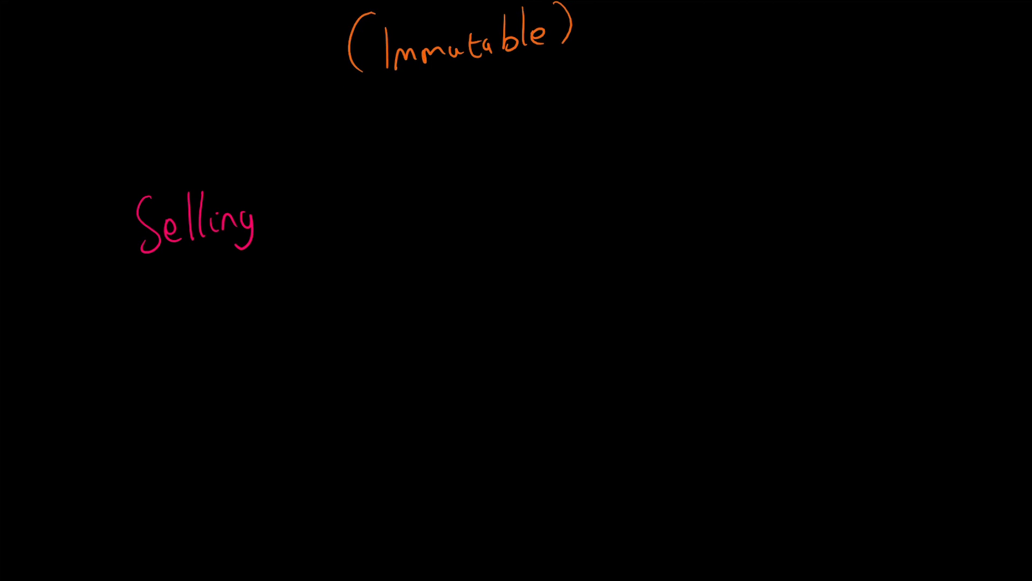
pyautogui.write('rare pair of s')
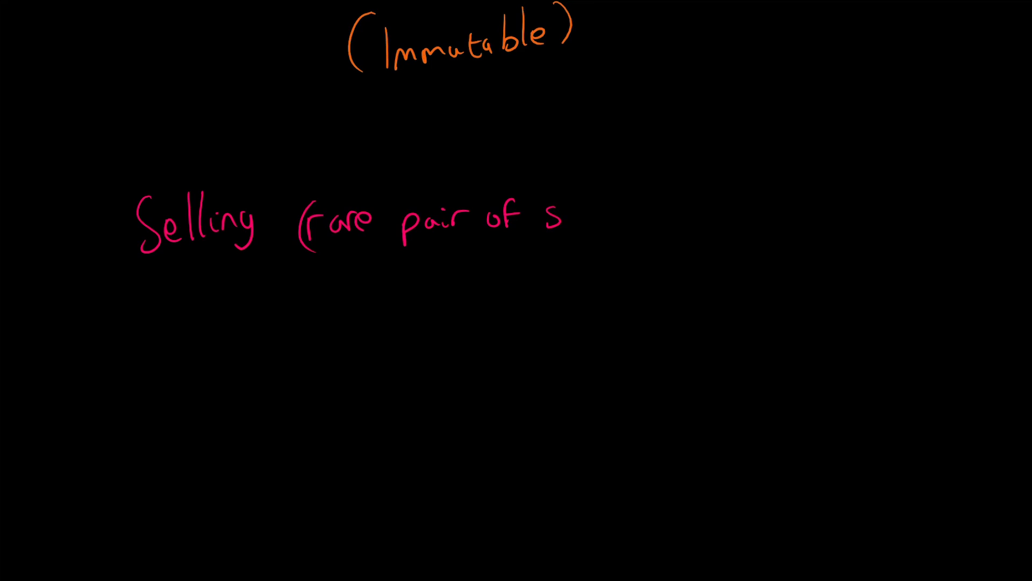
pyautogui.write('hoes)')
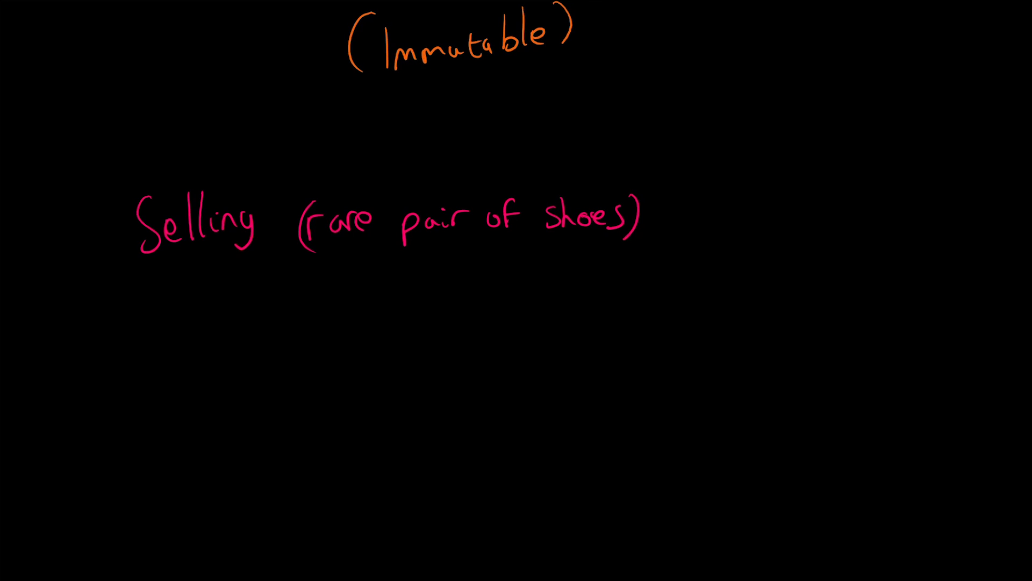
# - Draw an arrow from the shoes example to the handwritten word 'counterfeited'
pyautogui.moveTo(646, 224); pyautogui.dragTo(704, 210)
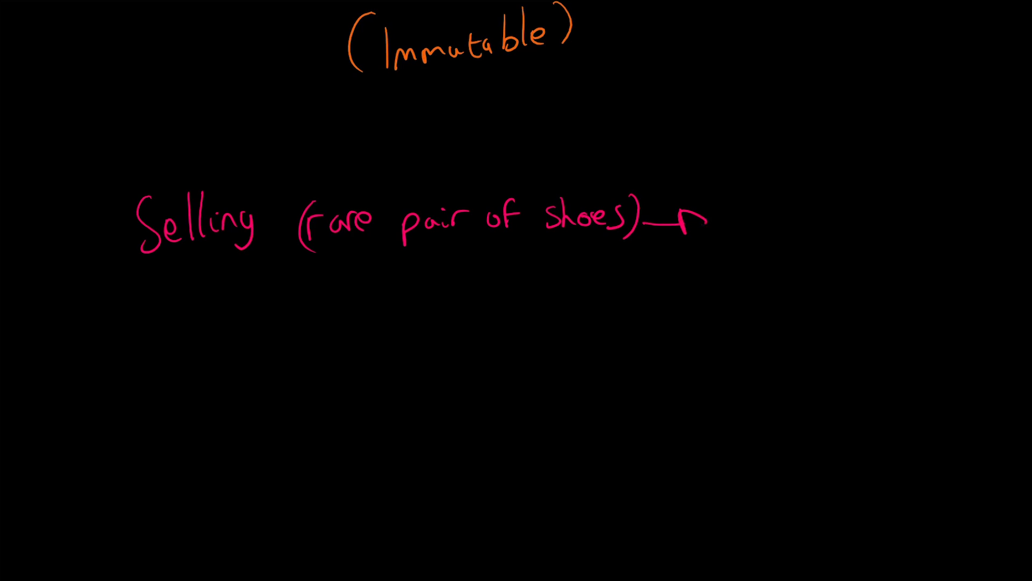
pyautogui.moveTo(671, 217); pyautogui.dragTo(704, 224)
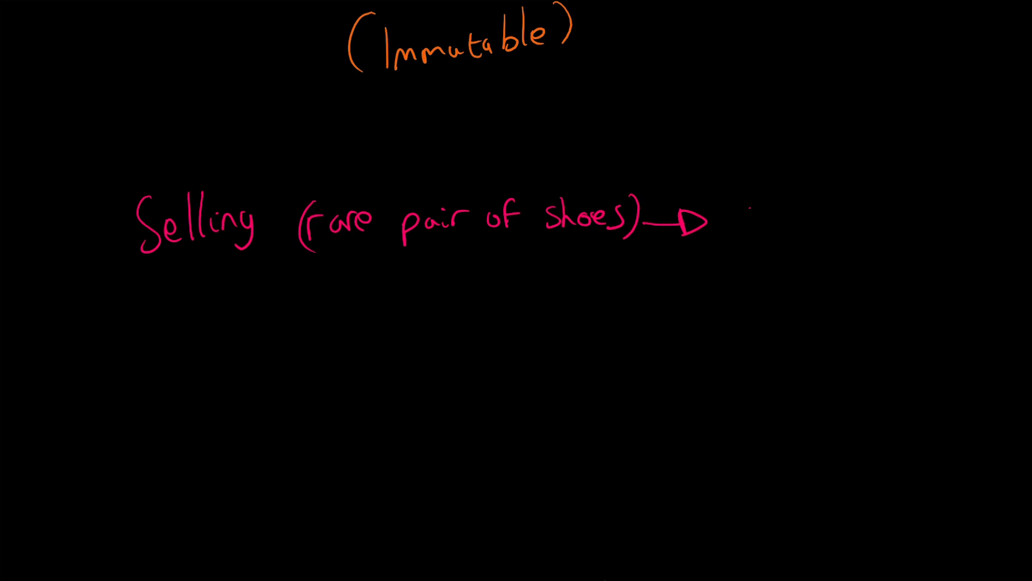
pyautogui.write('counterfait')
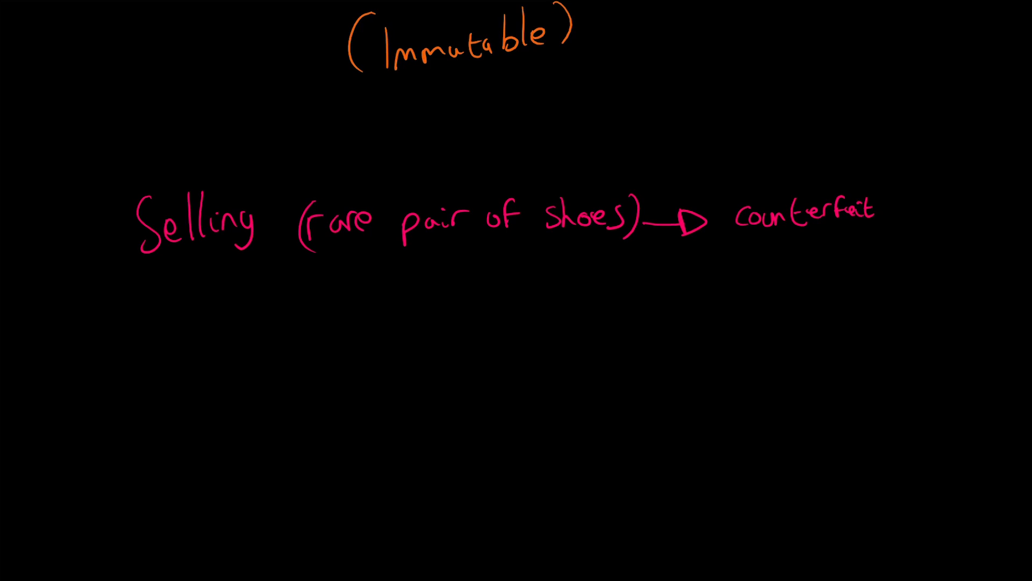
pyautogui.write('ed')
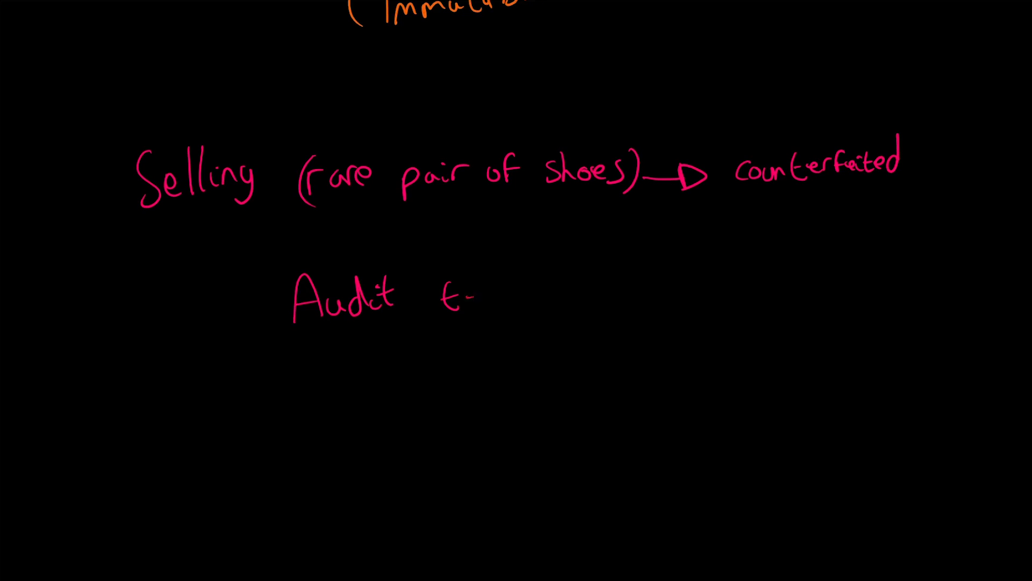
# - Finish 'Audit trail' and handwrite 'Fake or not' on the line beneath it
pyautogui.write('trail')
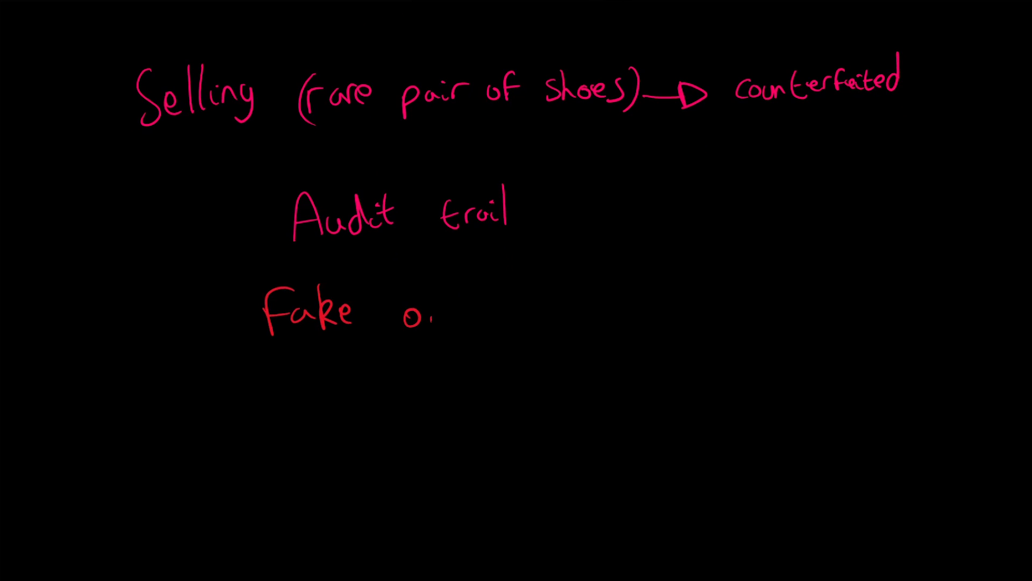
pyautogui.write('or not')
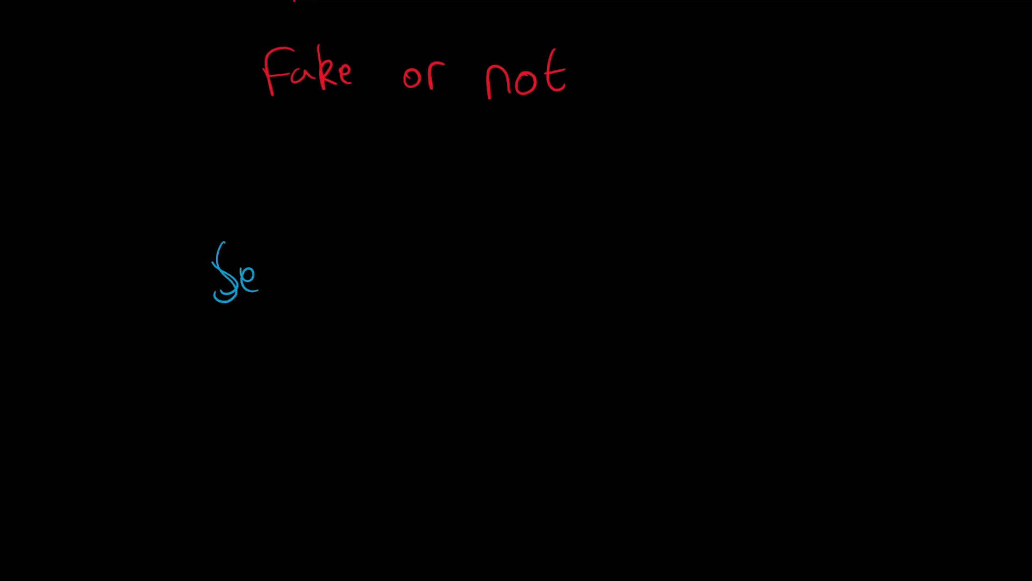
# - Handwrite 'Seller is the owner' with an arrow to 'Identify stolen/lost goods' in blue
pyautogui.write('Seller is the owner')
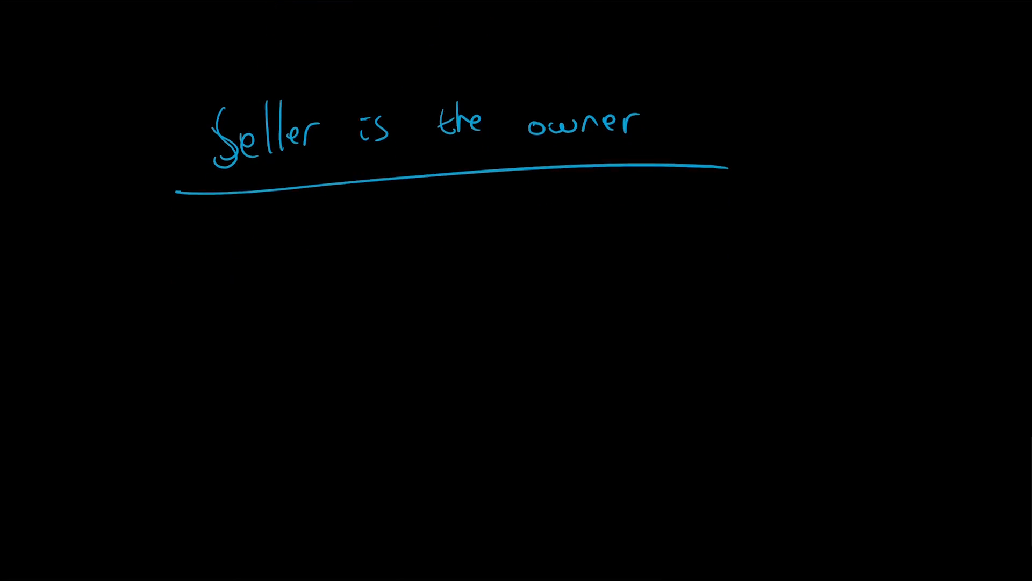
pyautogui.moveTo(319, 211); pyautogui.dragTo(372, 264)
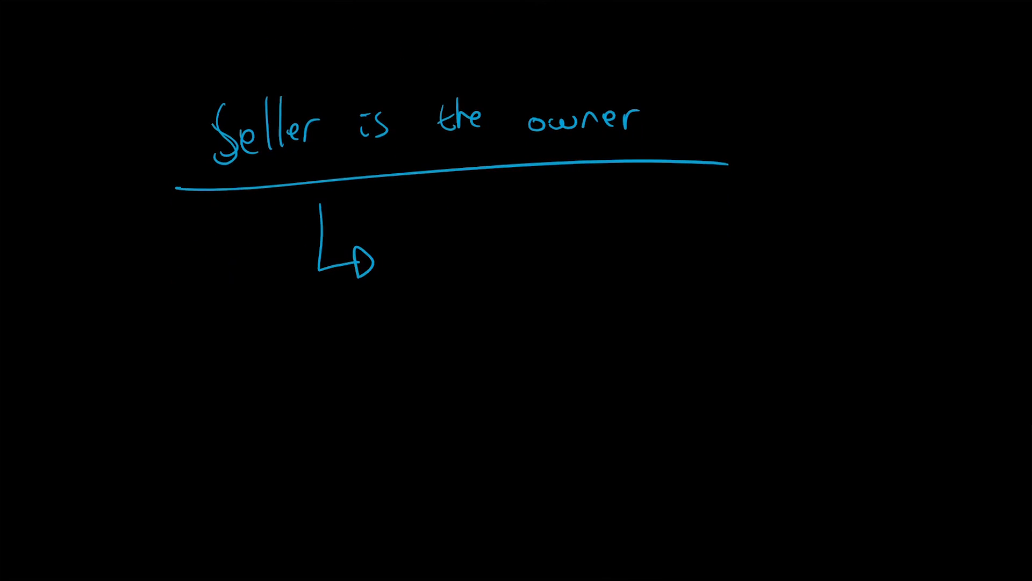
pyautogui.write('lder')
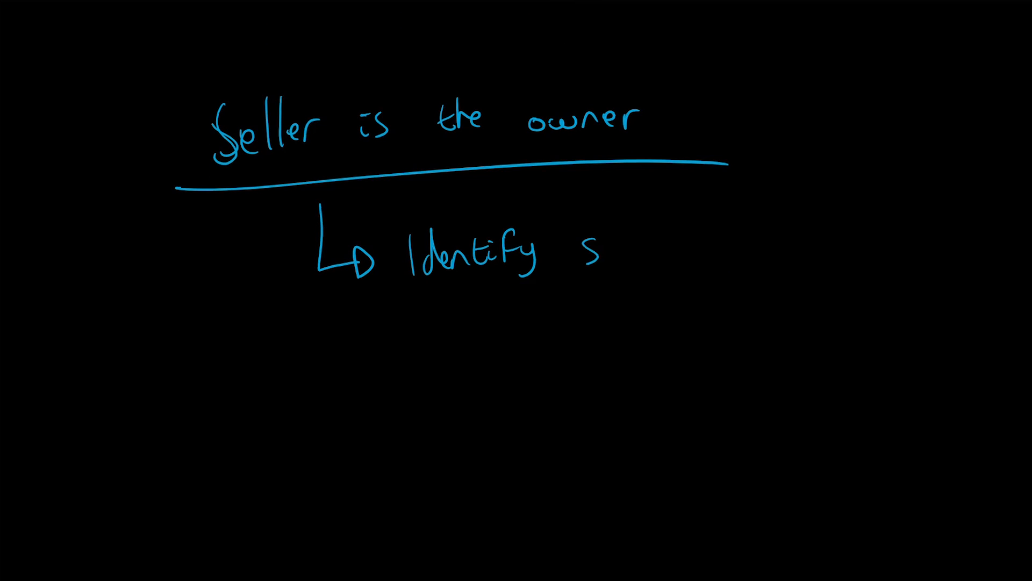
pyautogui.write('tolen /s')
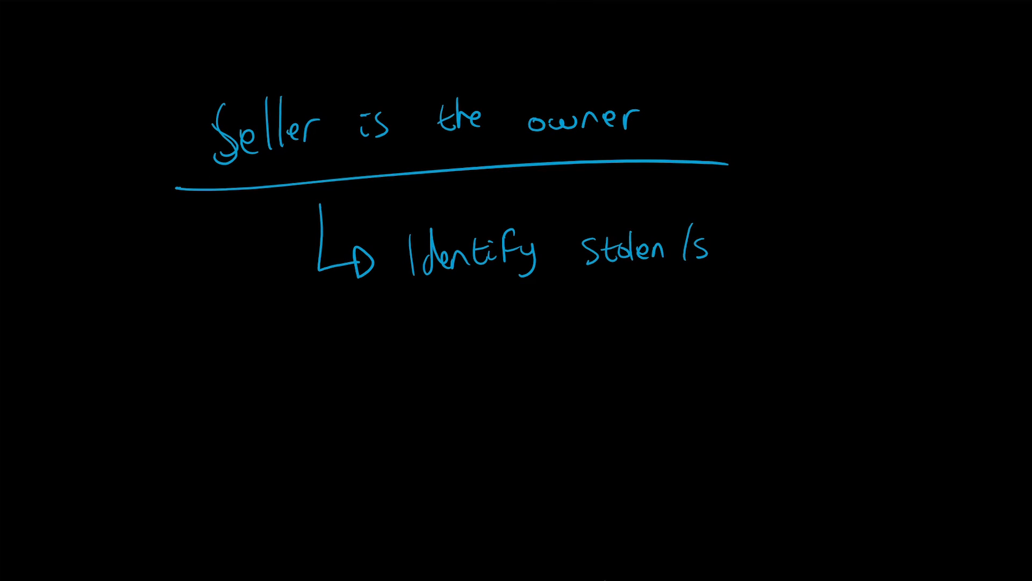
pyautogui.write('lo')
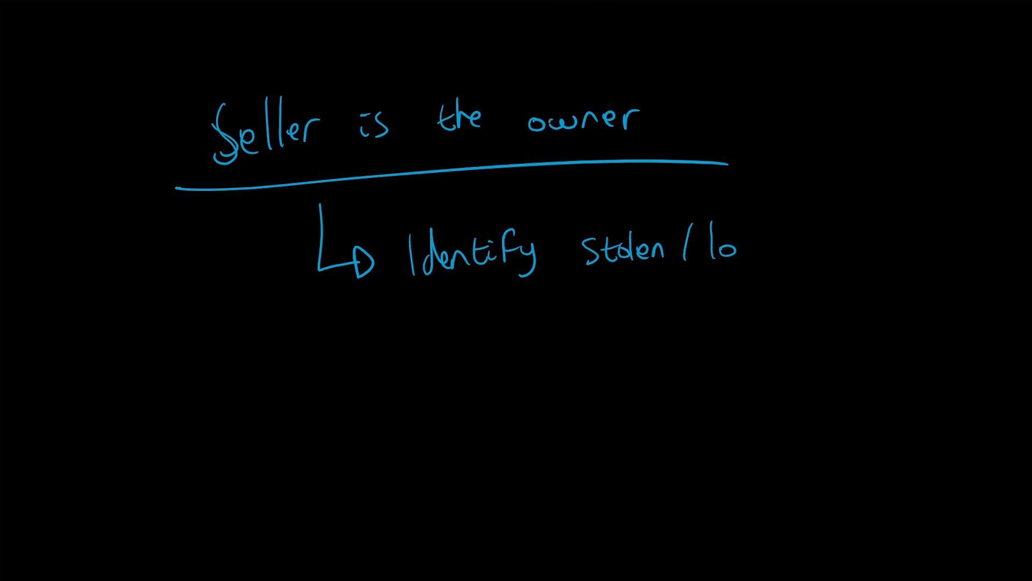
pyautogui.write('lost goo')
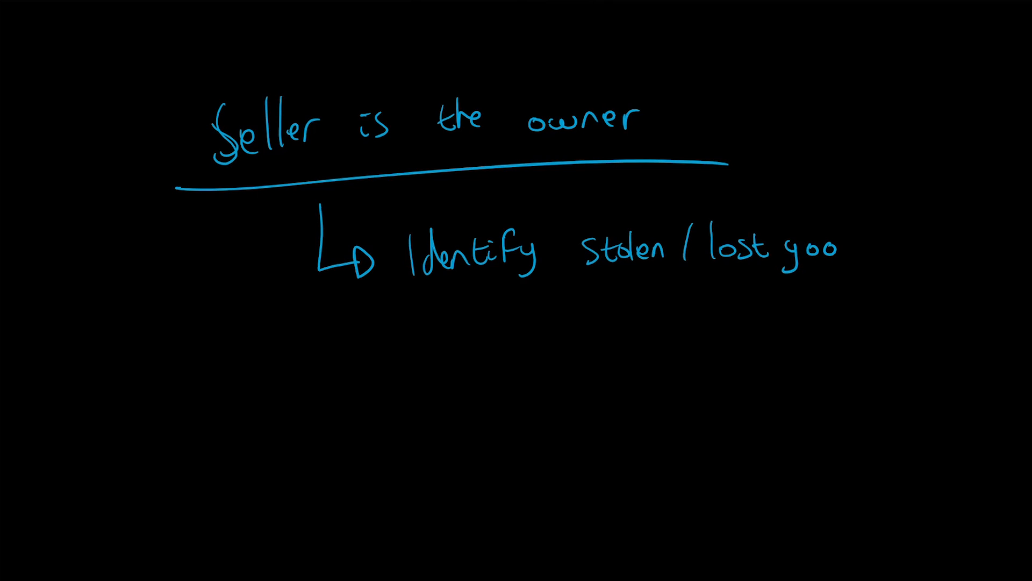
pyautogui.write('ds')
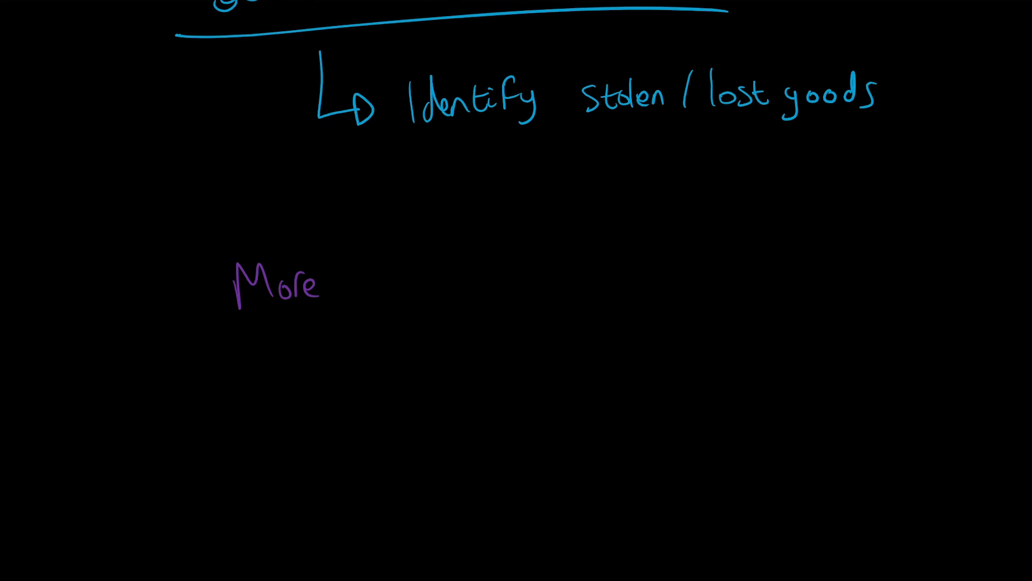
# - Start the purple note 'More rights' beneath the blue heading
pyautogui.write('rights to buyers')
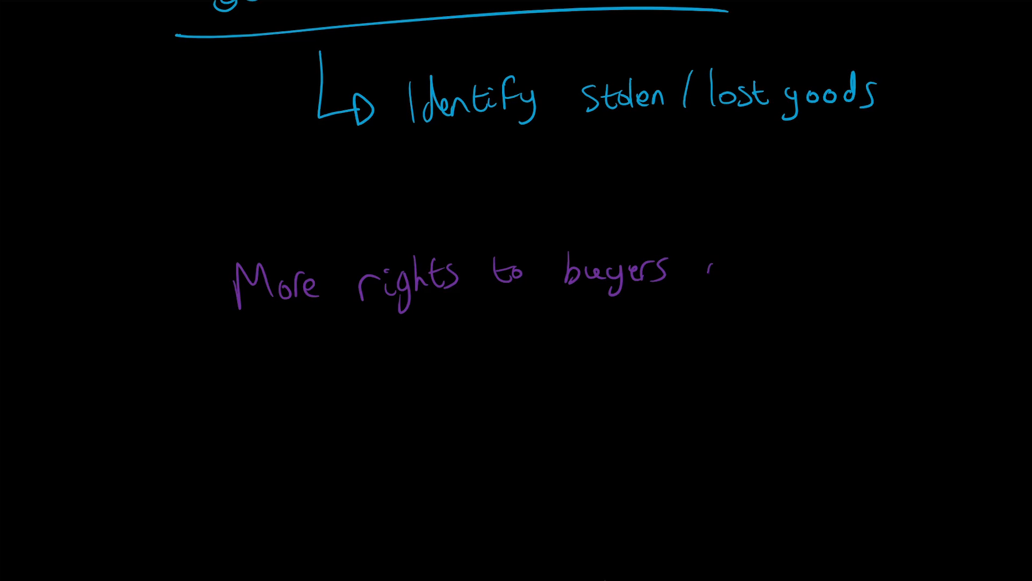
# - Finish 'and sellers' and underline 'buyers' and 'sellers'
pyautogui.write('and sellers')
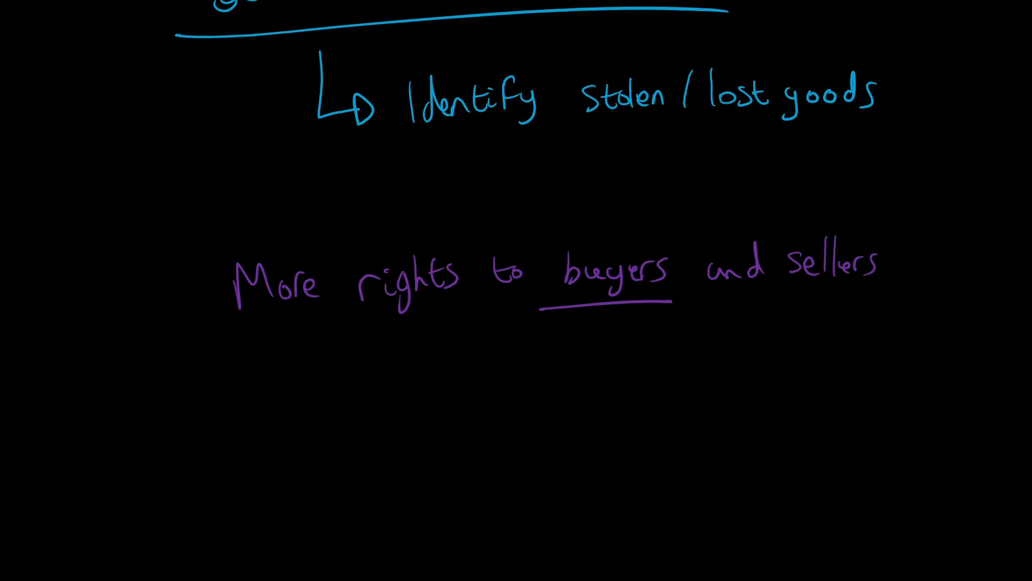
pyautogui.moveTo(757, 300); pyautogui.dragTo(915, 304)
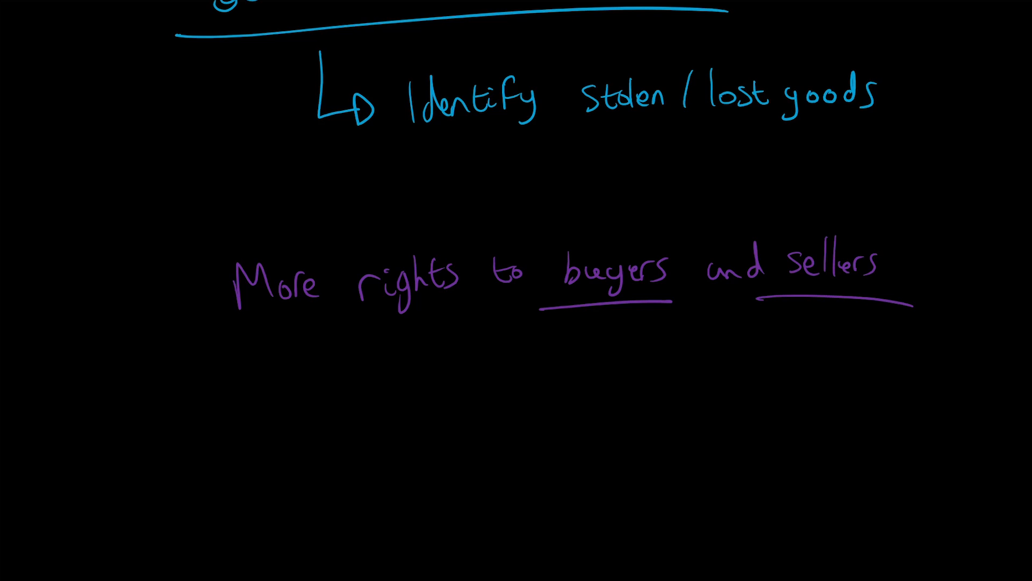
# - Draw red upward arrows at 'buyers' and 'sellers', each labelled 'rights'
pyautogui.moveTo(734, 385); pyautogui.dragTo(788, 335)
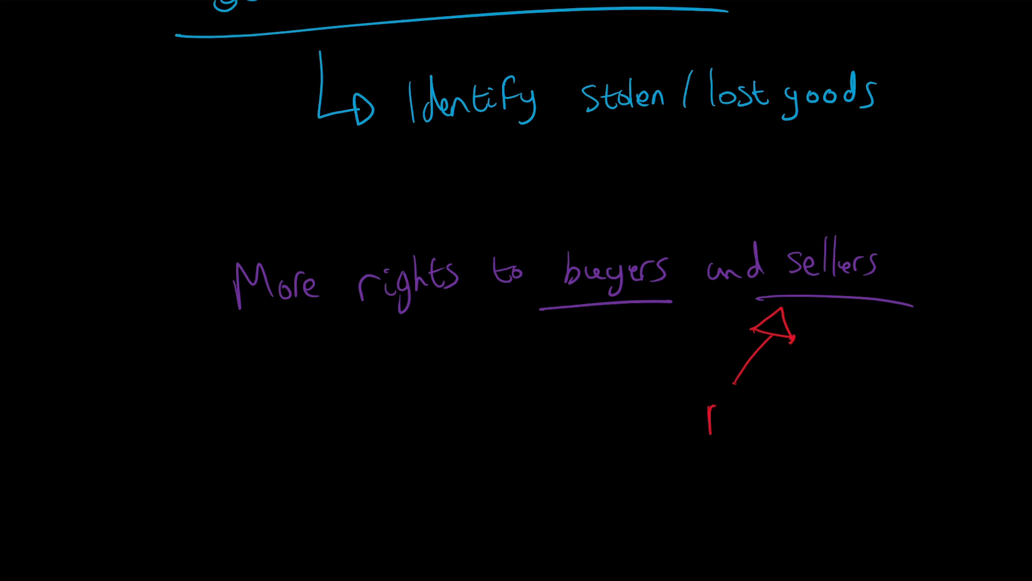
pyautogui.write('rights')
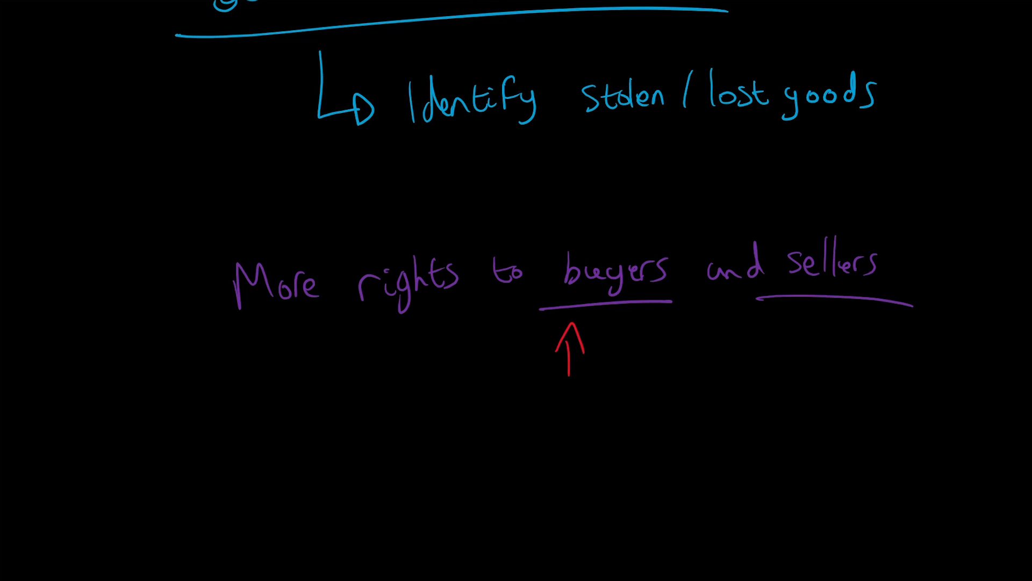
pyautogui.write('right')
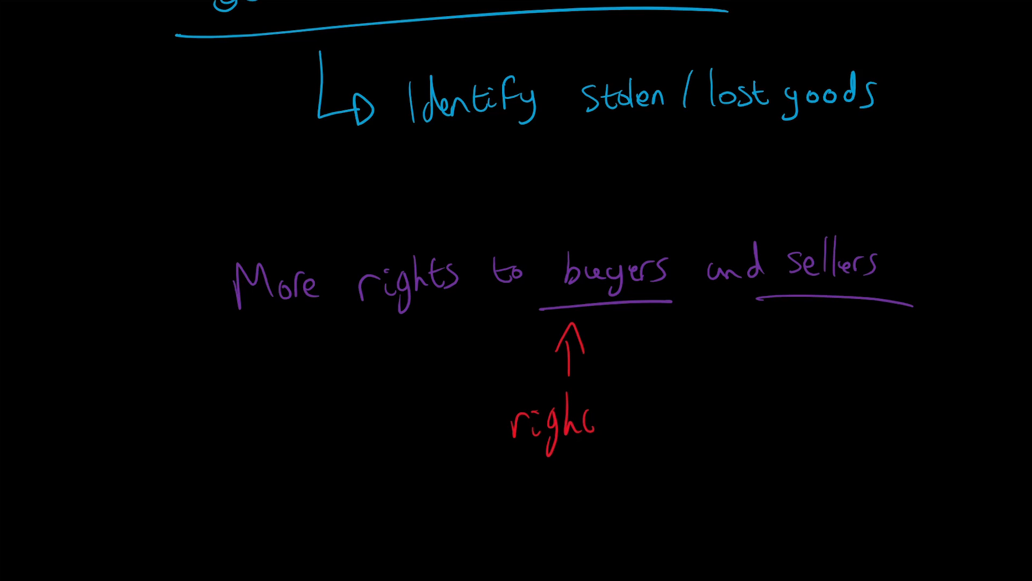
pyautogui.moveTo(804, 395); pyautogui.dragTo(807, 329)
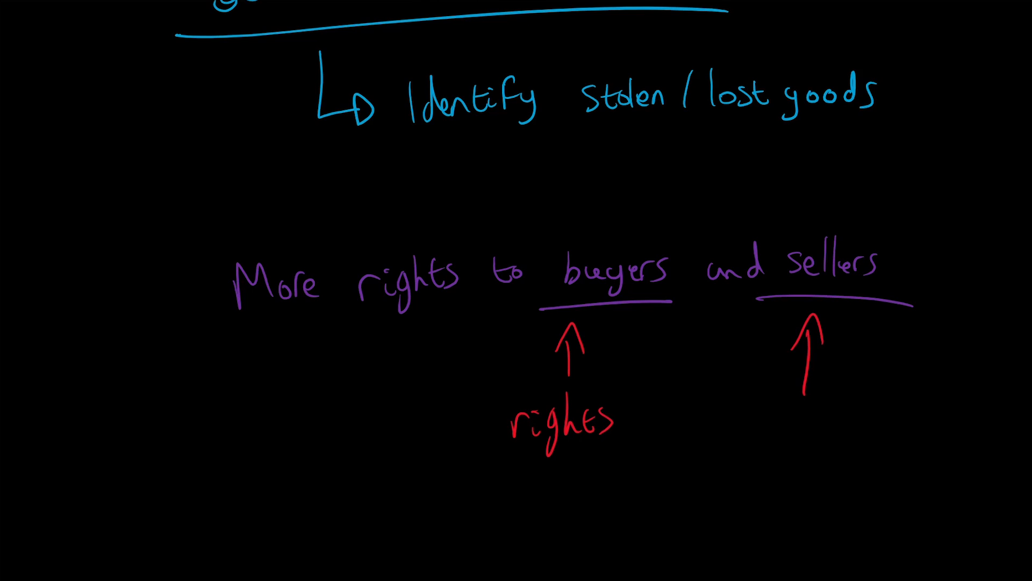
pyautogui.write('rigl')
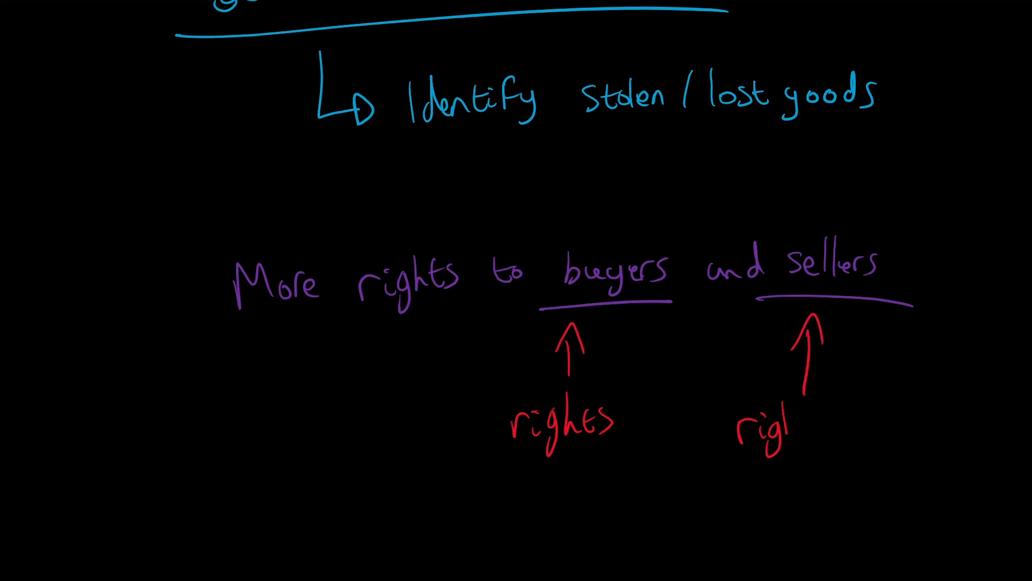
pyautogui.write('st')
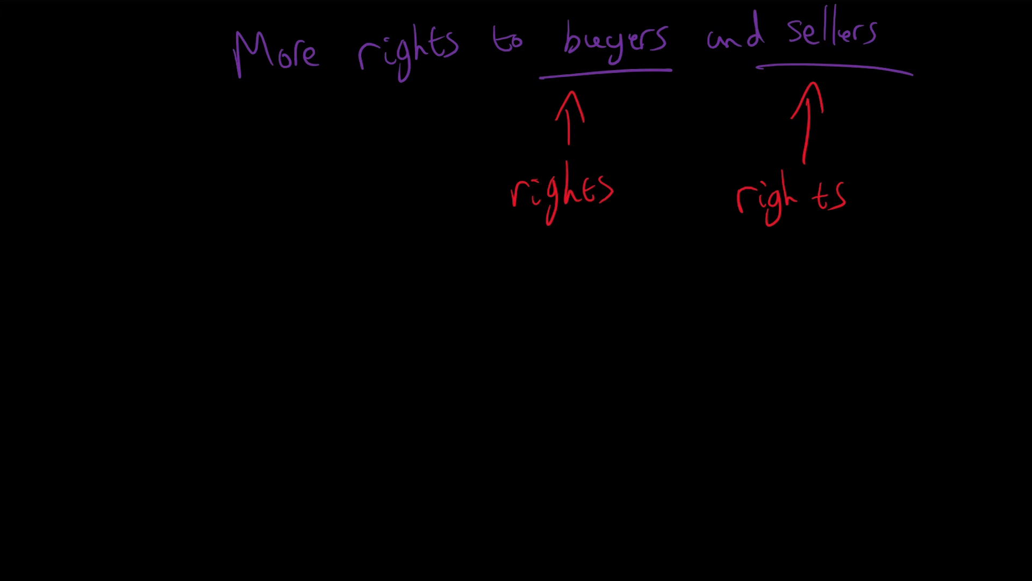
# - Handwrite the blue point 'Anonymous' below the rights notes
pyautogui.write('Ar')
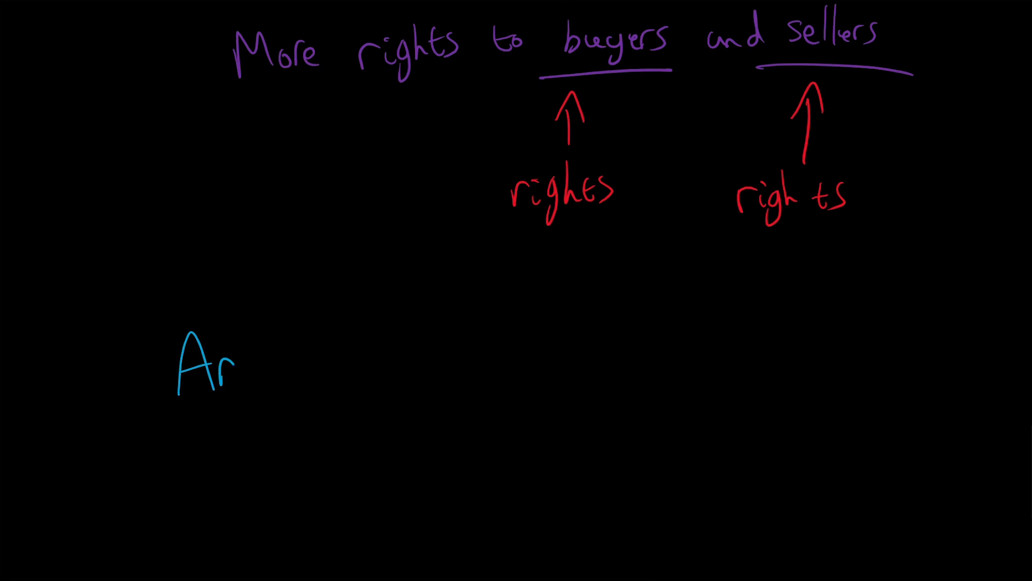
pyautogui.write('onym')
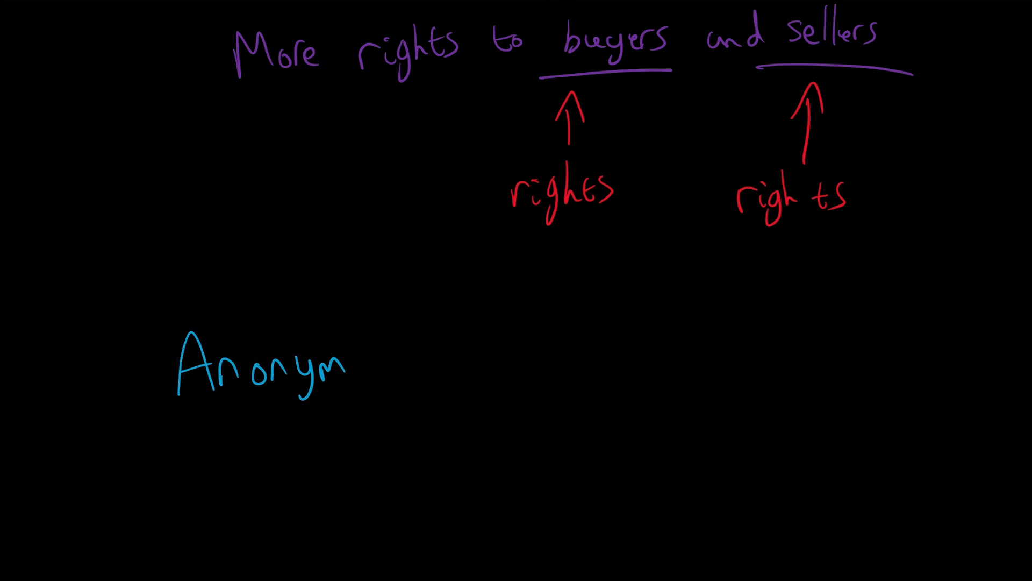
pyautogui.write('ous')
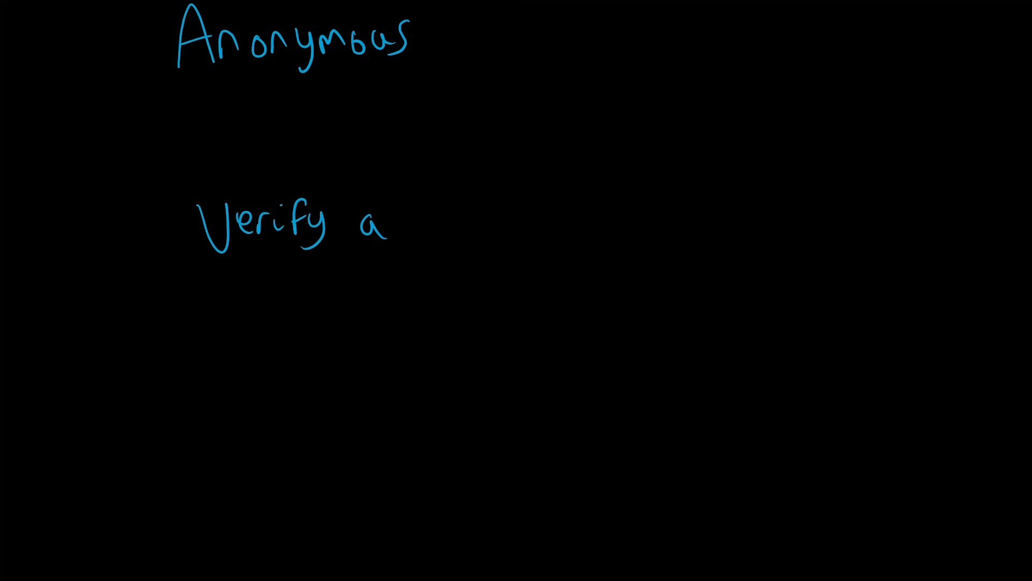
# - Complete the blue line 'Verify all parties to be legitimate'
pyautogui.write('ll part')
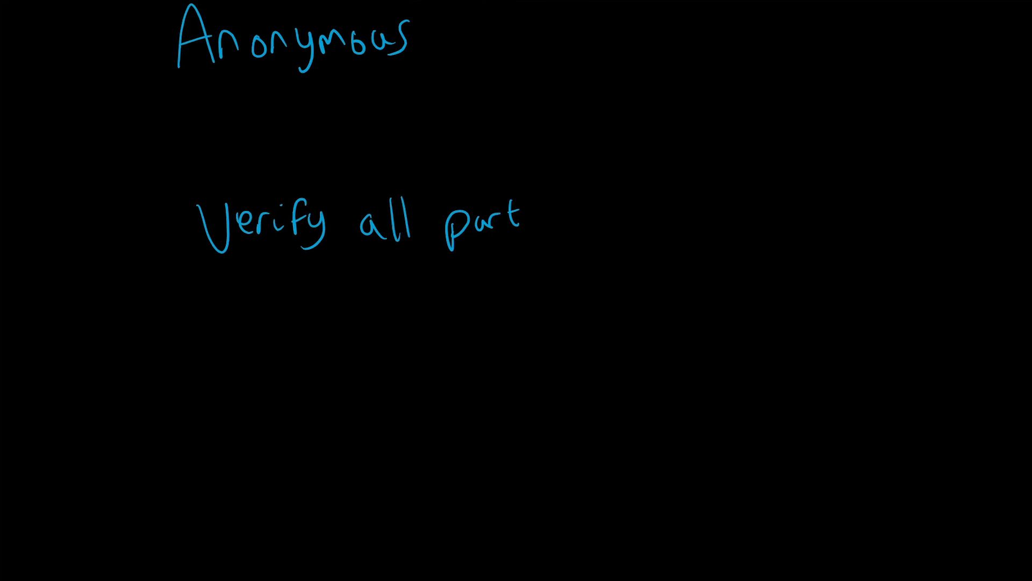
pyautogui.write('ies to b')
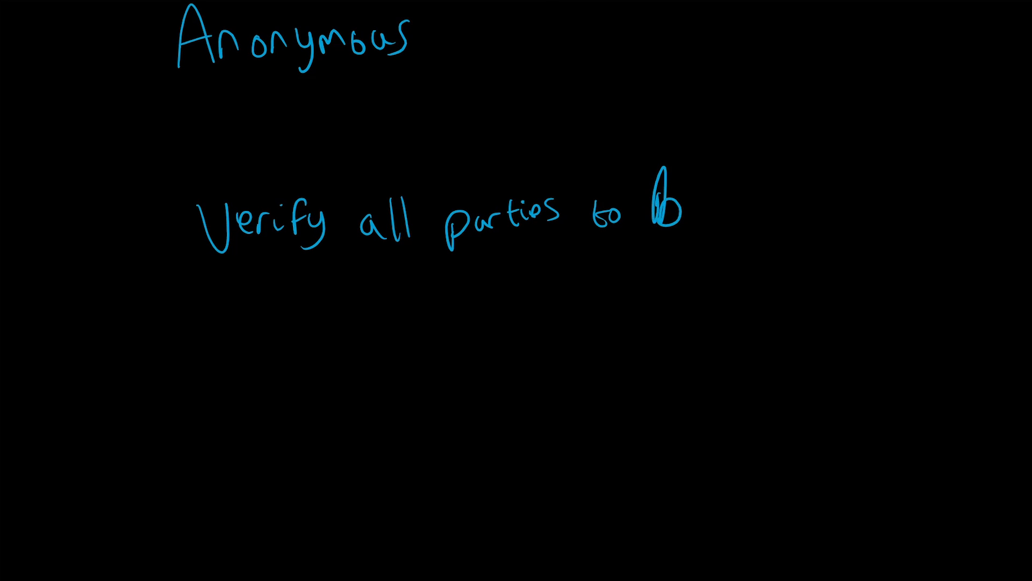
pyautogui.write('e loc')
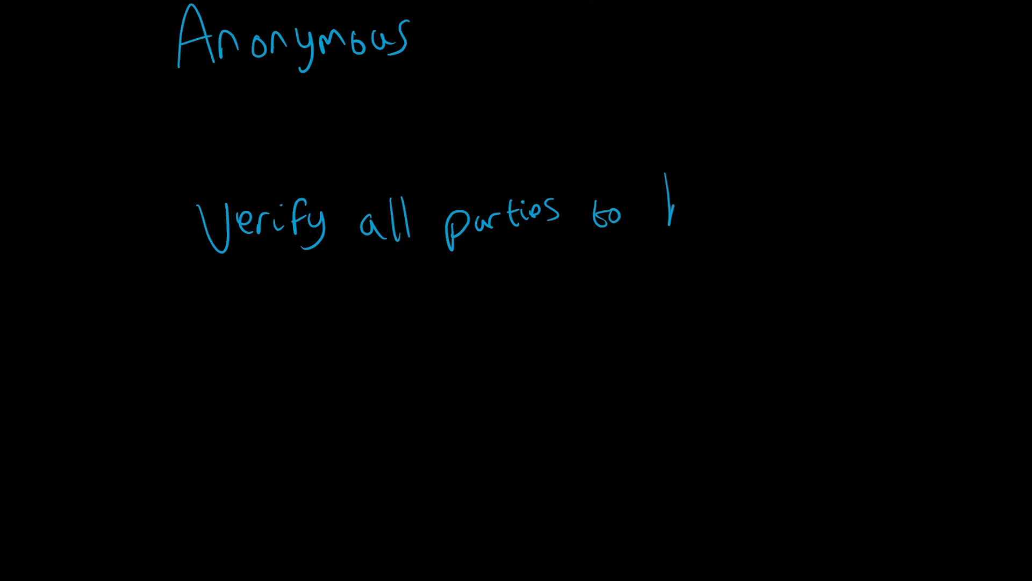
pyautogui.write('be legitimate')
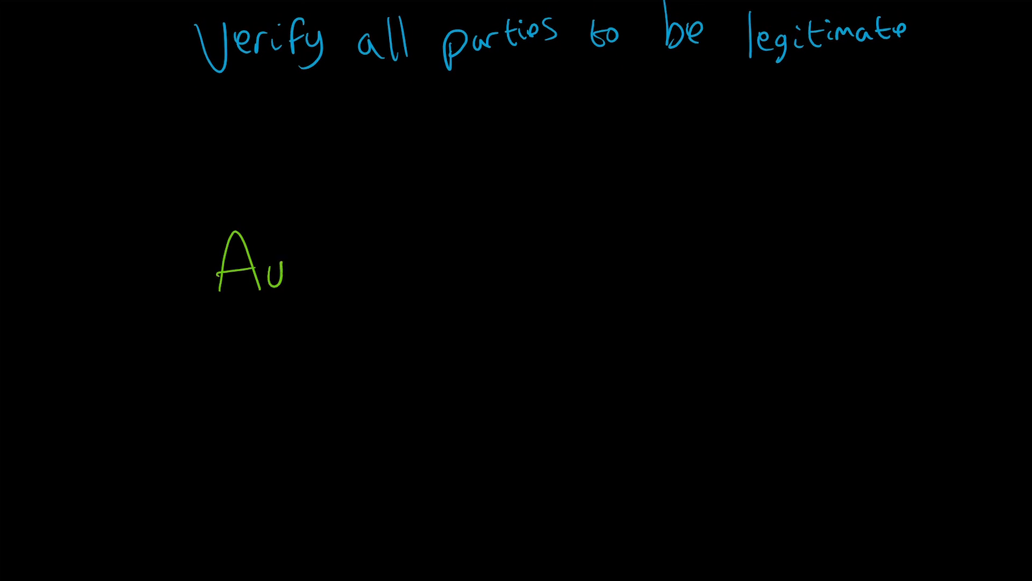
# - Handwrite the green point 'Audit trail of who has owned it.'
pyautogui.write('dit t')
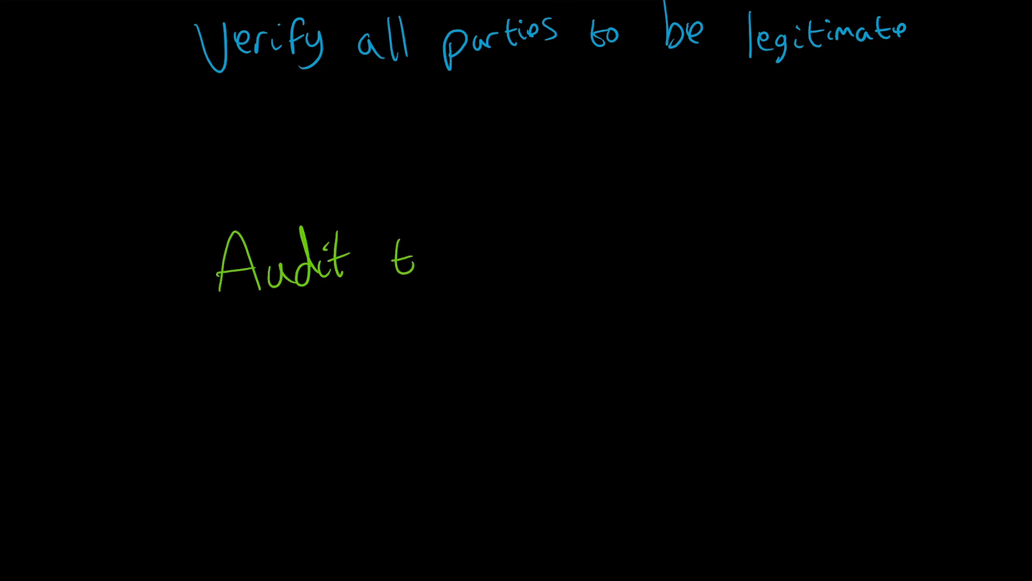
pyautogui.write('rail')
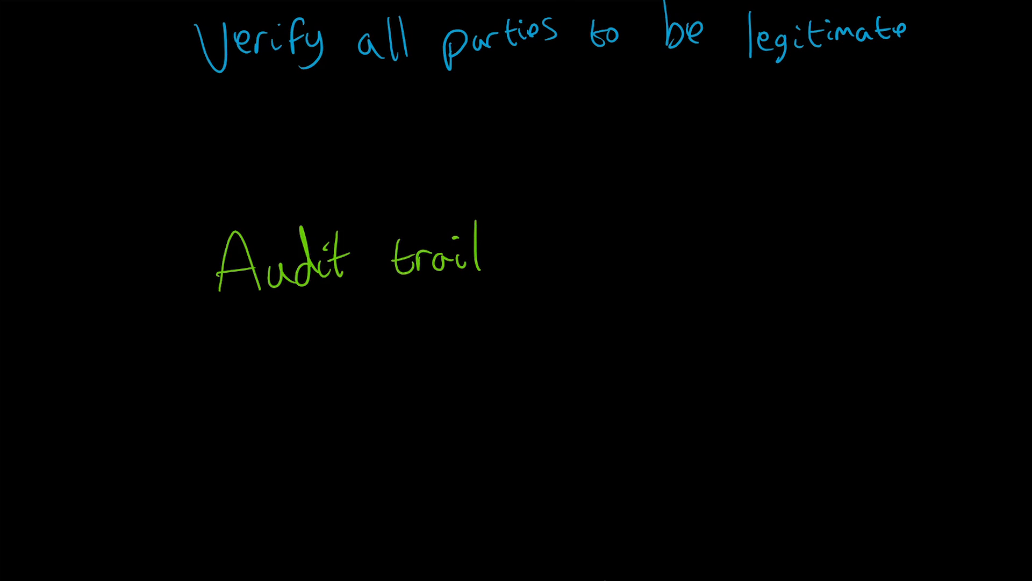
pyautogui.write('of wh')
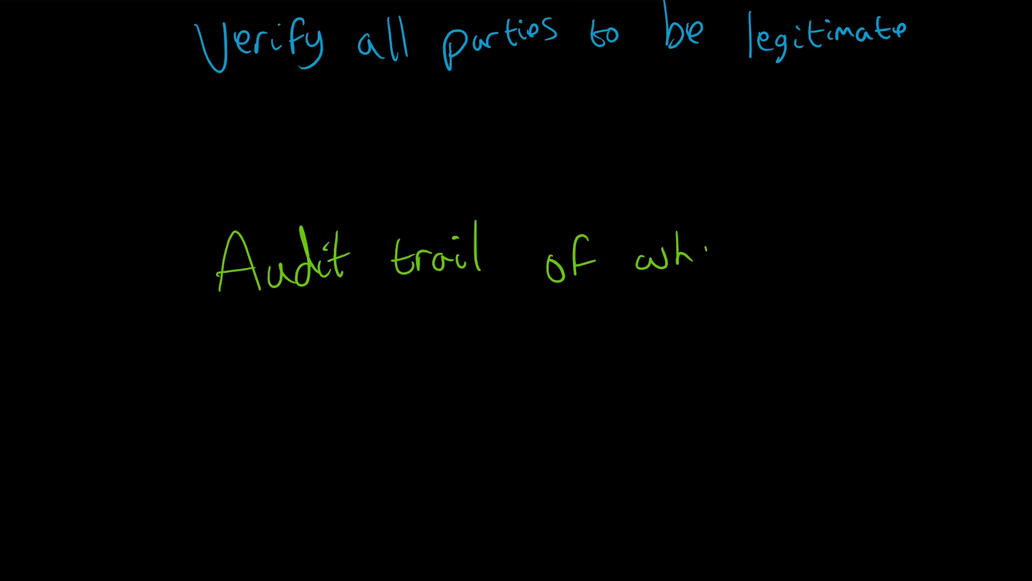
pyautogui.write('who has')
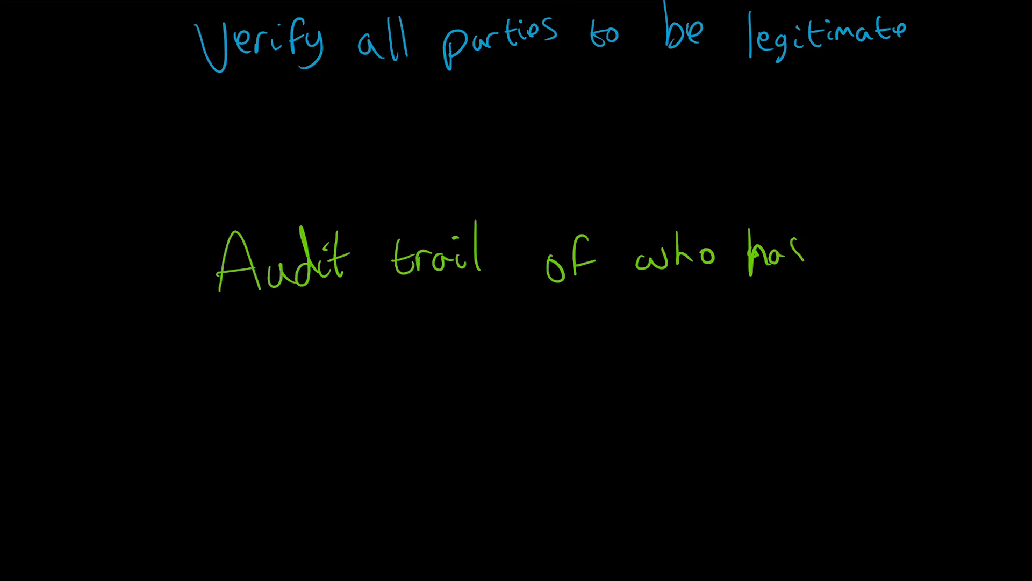
pyautogui.write('owned')
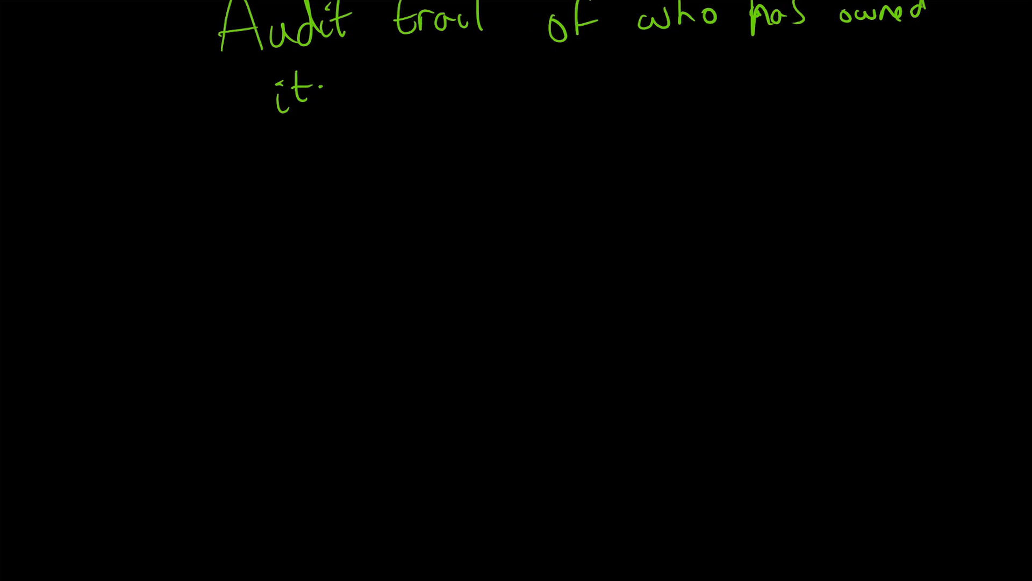
# - Handwrite the yellow line 'Automatic Insurance without Any Extr' below the audit note
pyautogui.moveTo(237, 257); pyautogui.dragTo(290, 310)
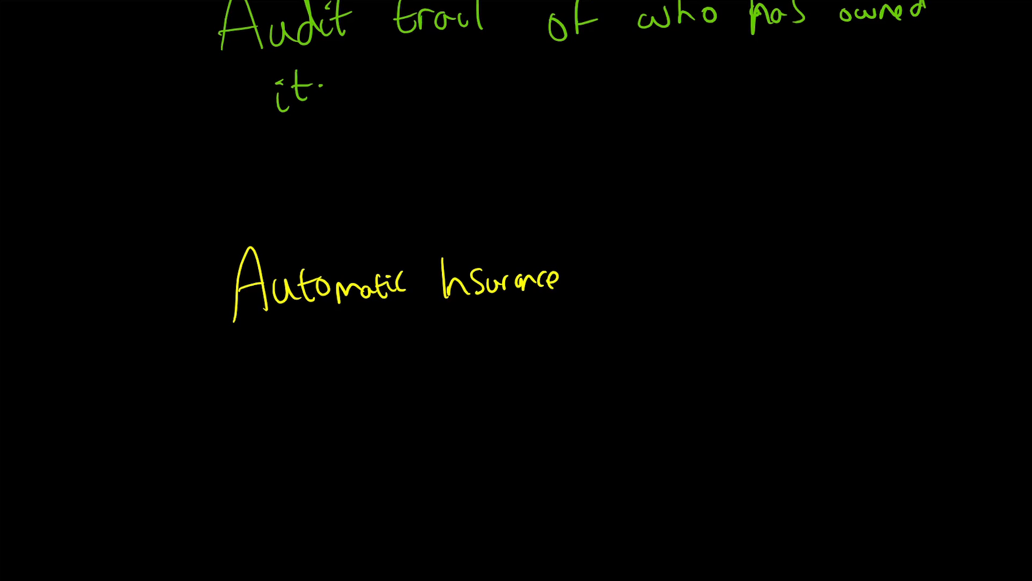
pyautogui.write('without')
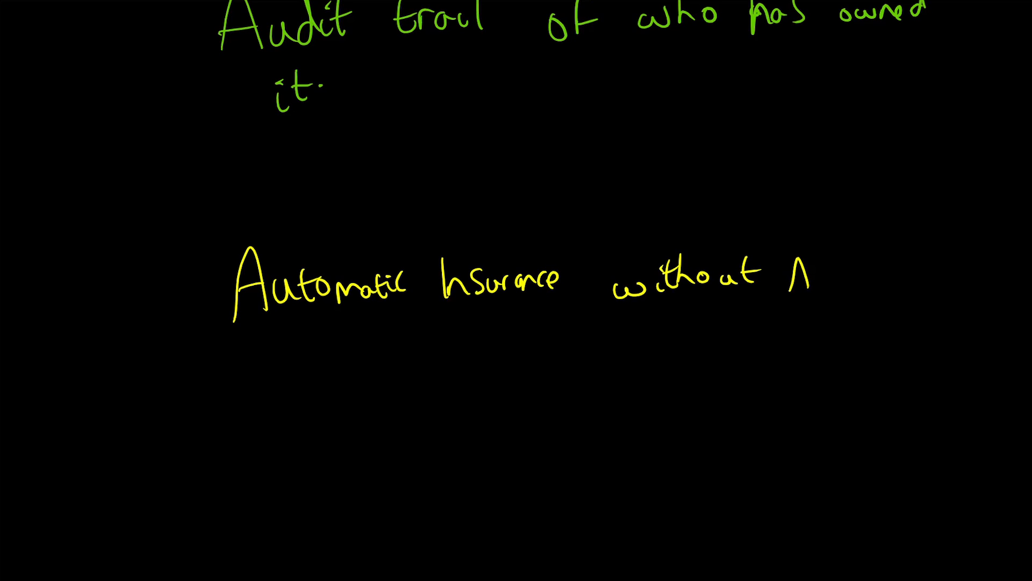
pyautogui.write('Any E.')
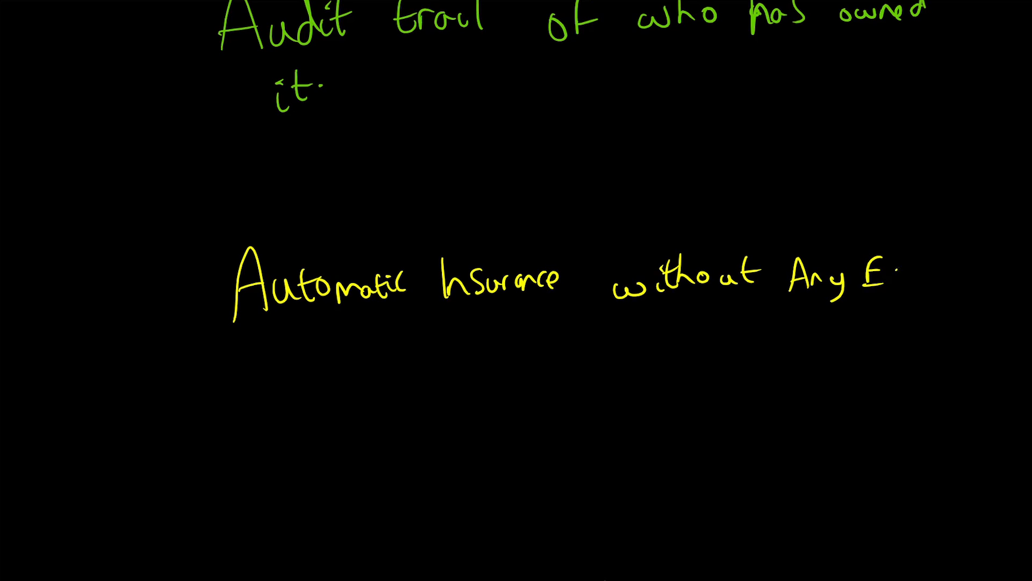
pyautogui.write('Extr')
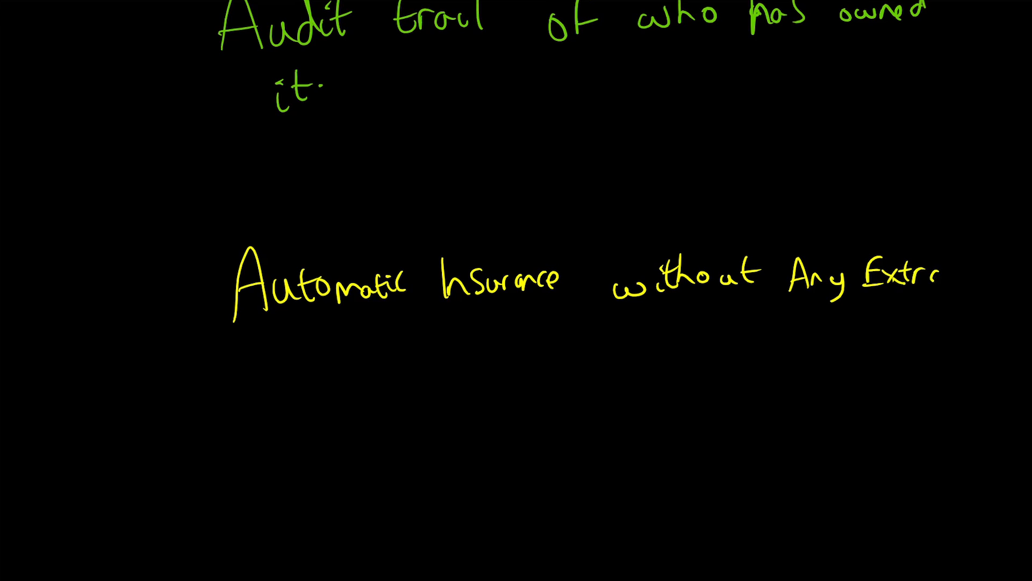